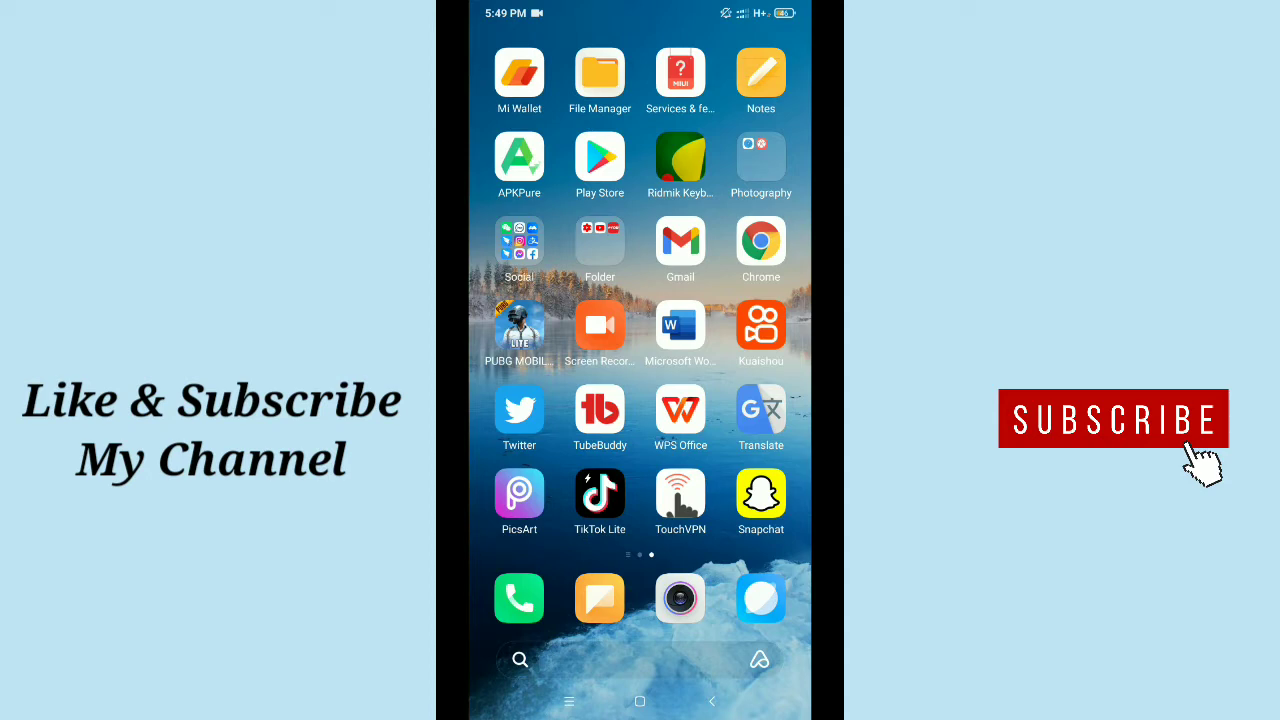
Launch Facebook from the Social folder on the home screen
click(518, 240)
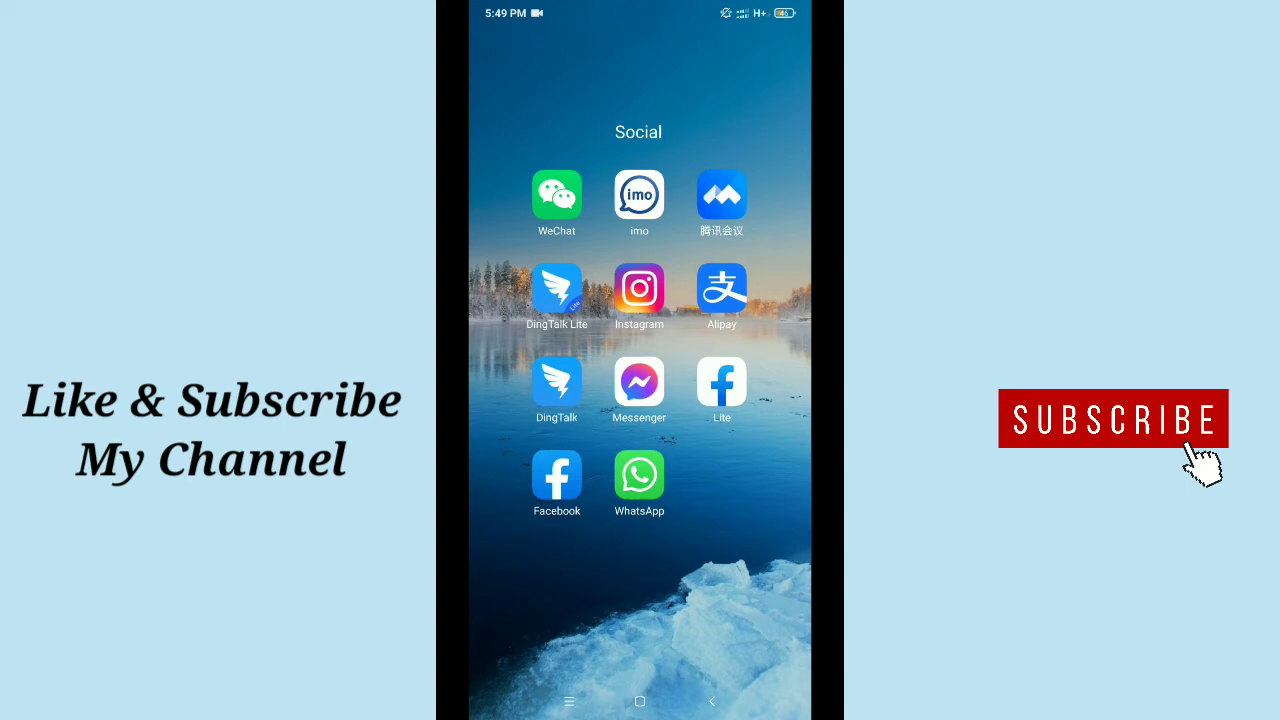
click(556, 478)
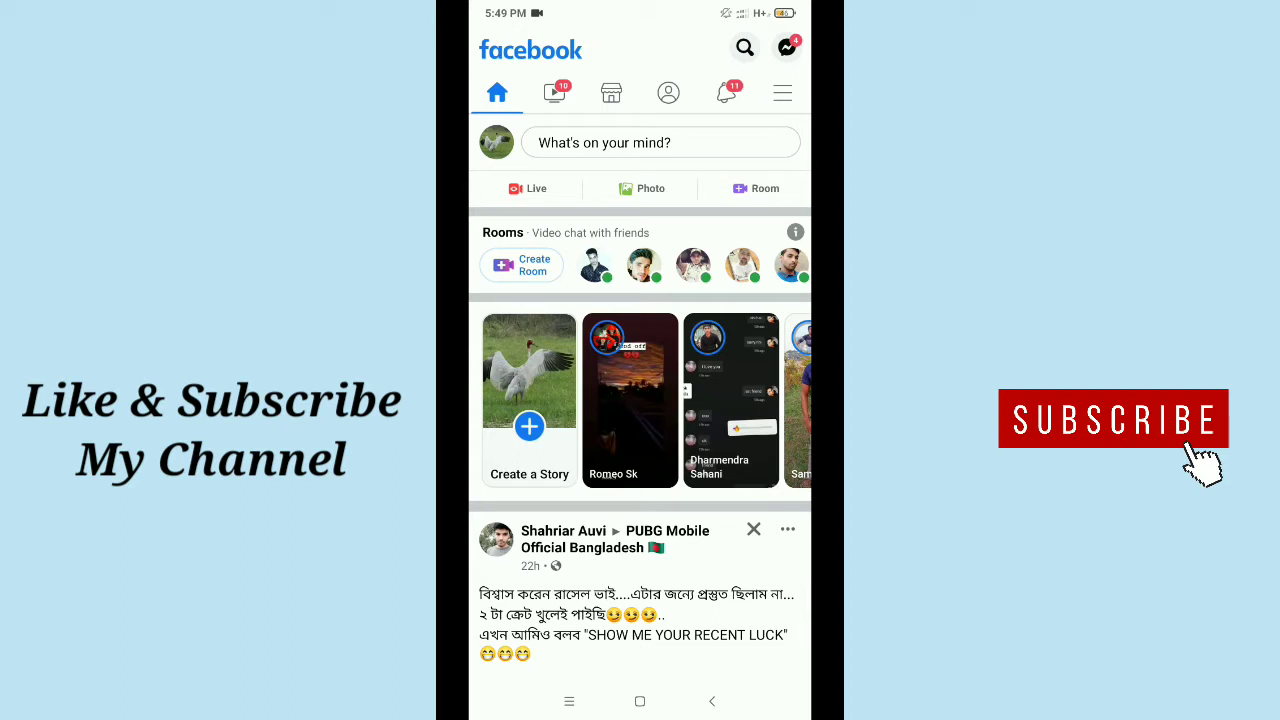
Open the Facebook menu and scroll down to the Pages entry
click(782, 92)
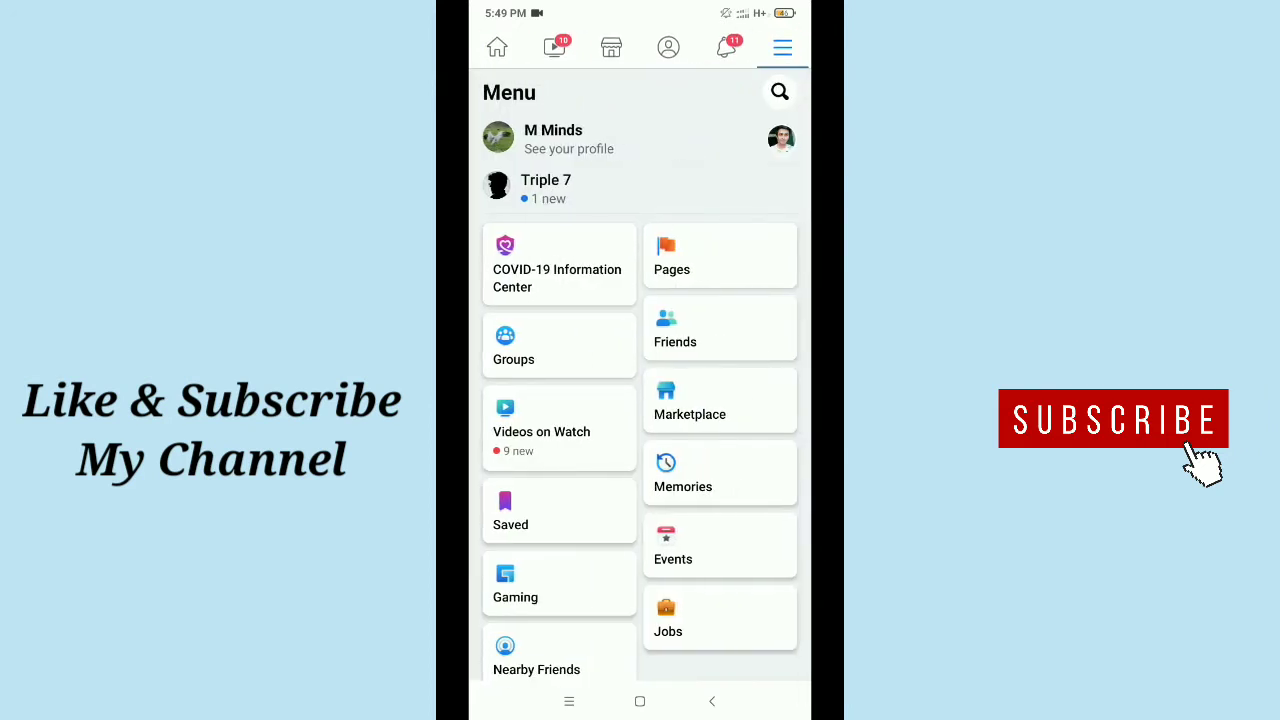
scroll(down, 3)
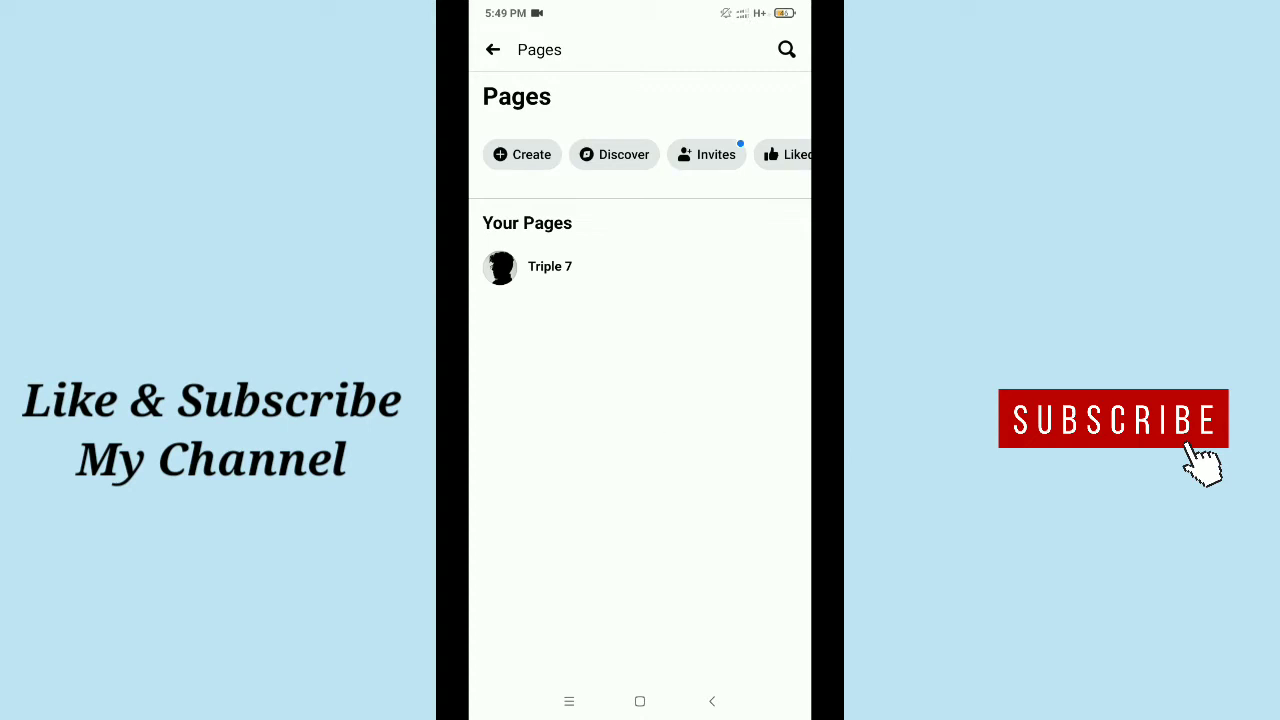
Open the Triple 7 page from Your Pages
click(549, 266)
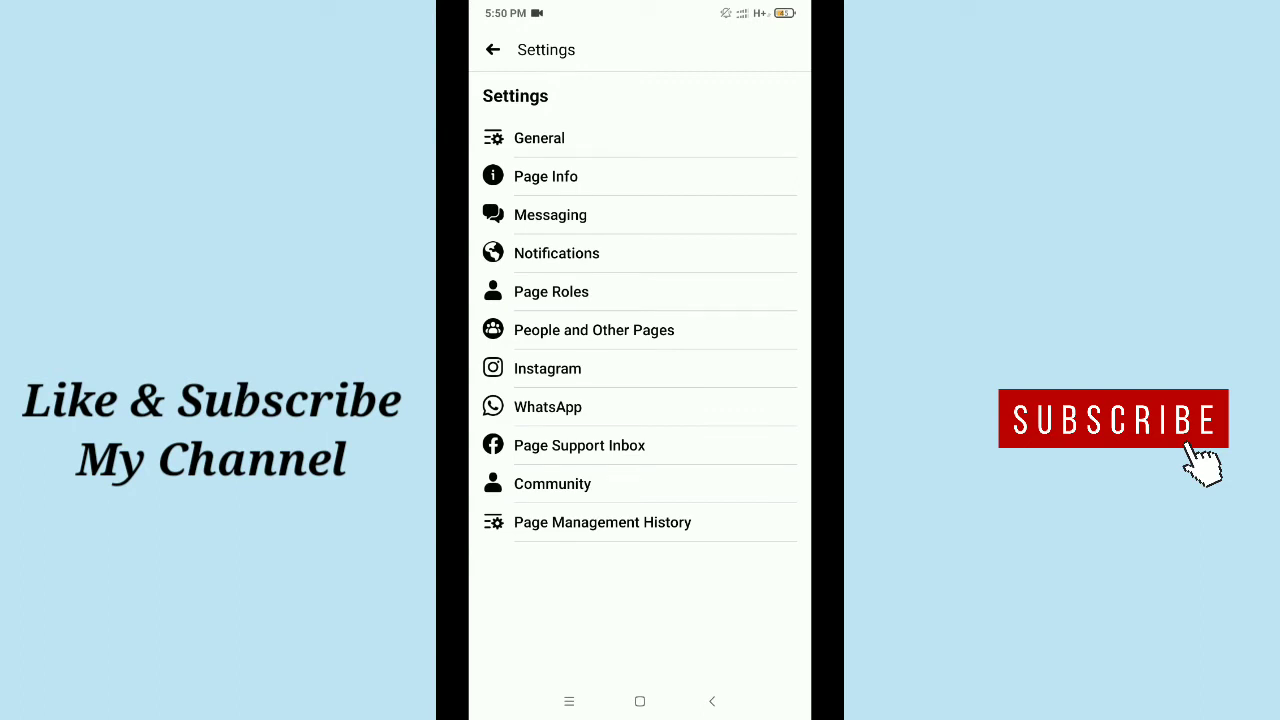
Go to Page Info and scroll down to the current Follow button
click(546, 176)
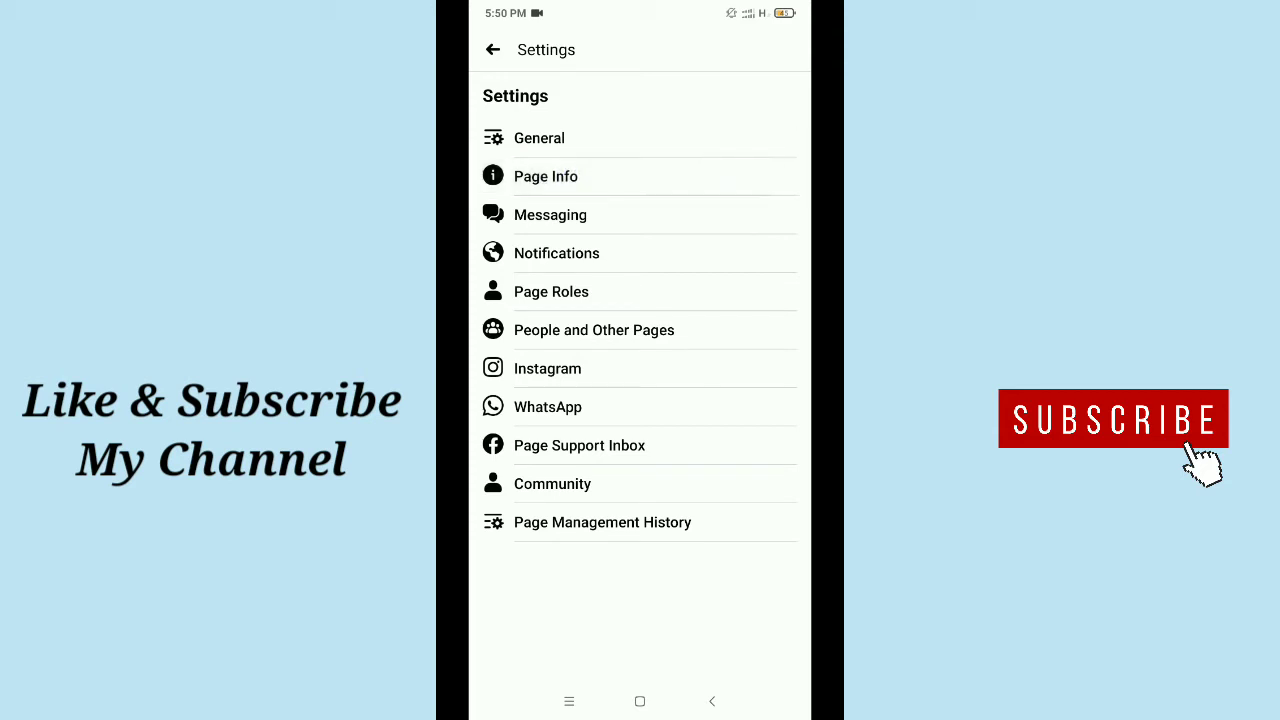
click(546, 176)
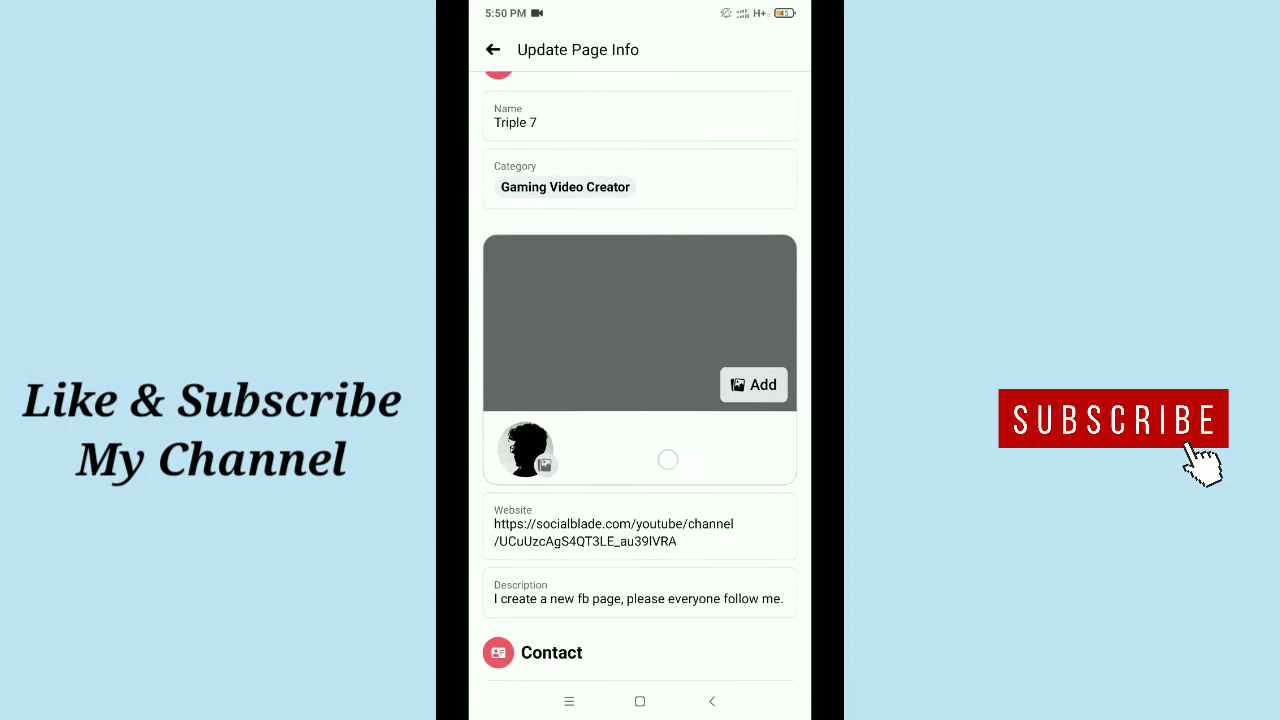
scroll(down, 3)
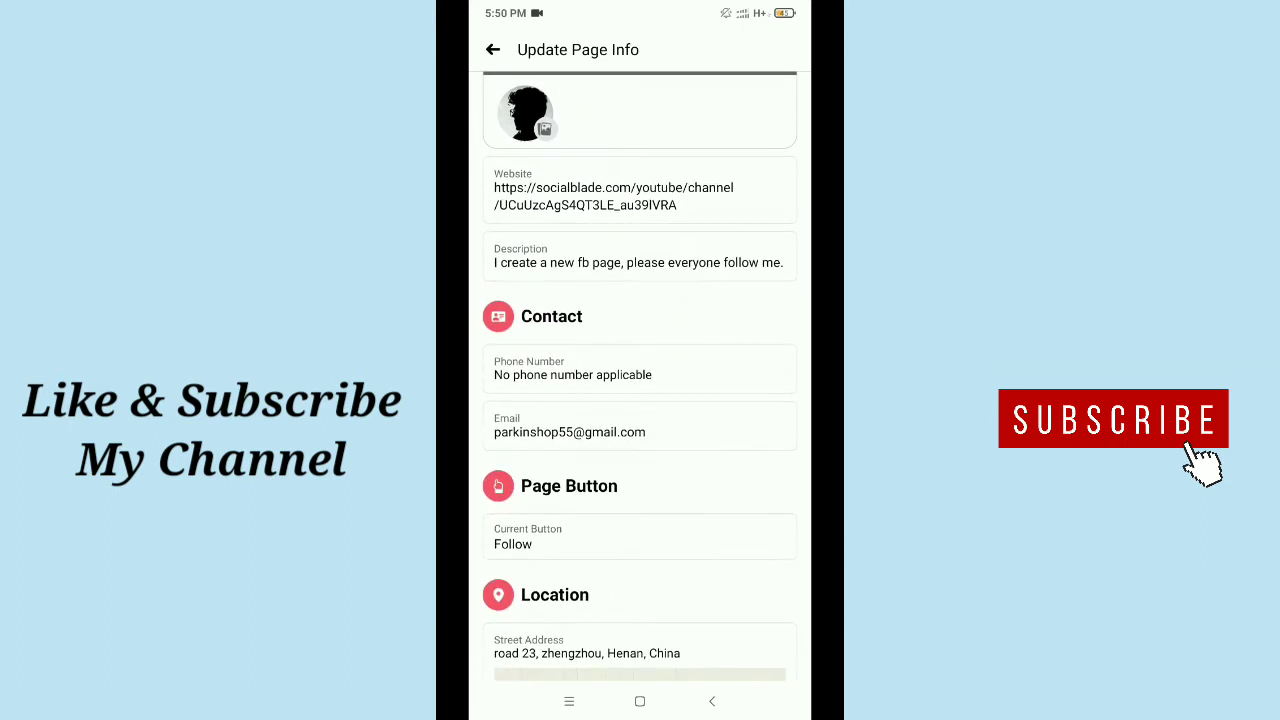
scroll(down, 3)
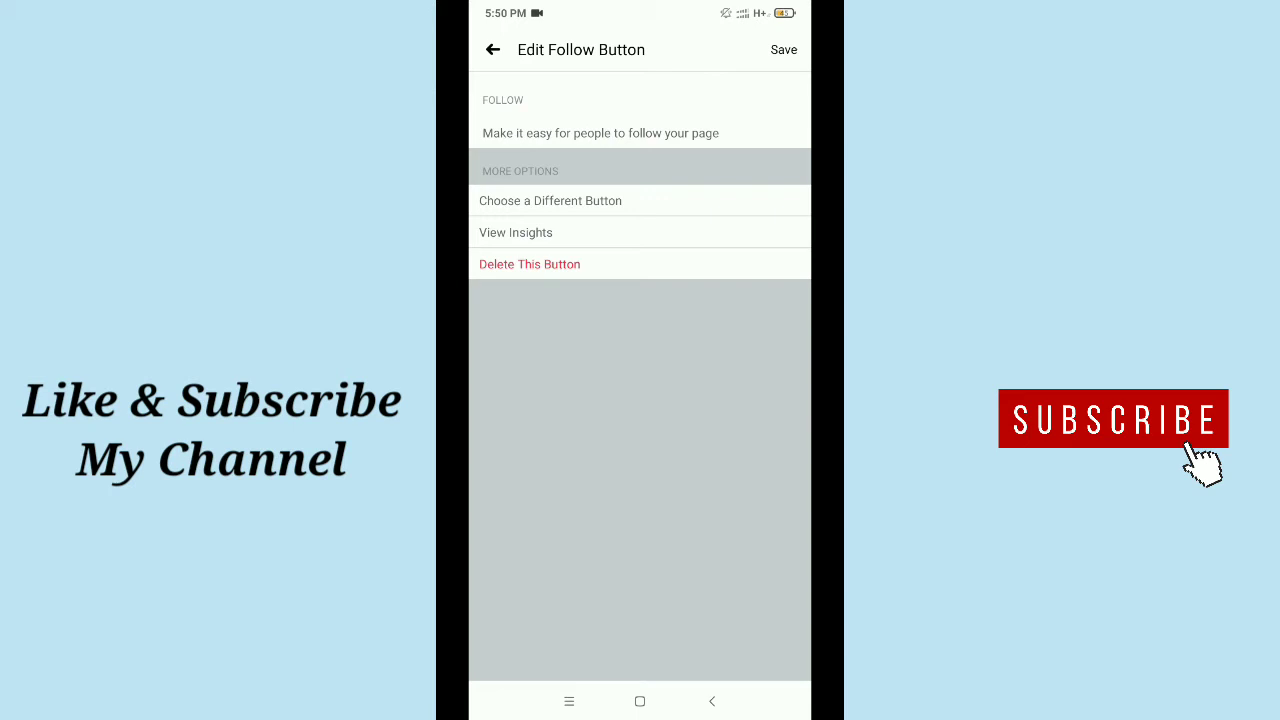
Replace the Follow button with WhatsApp from the list of available page buttons
click(550, 200)
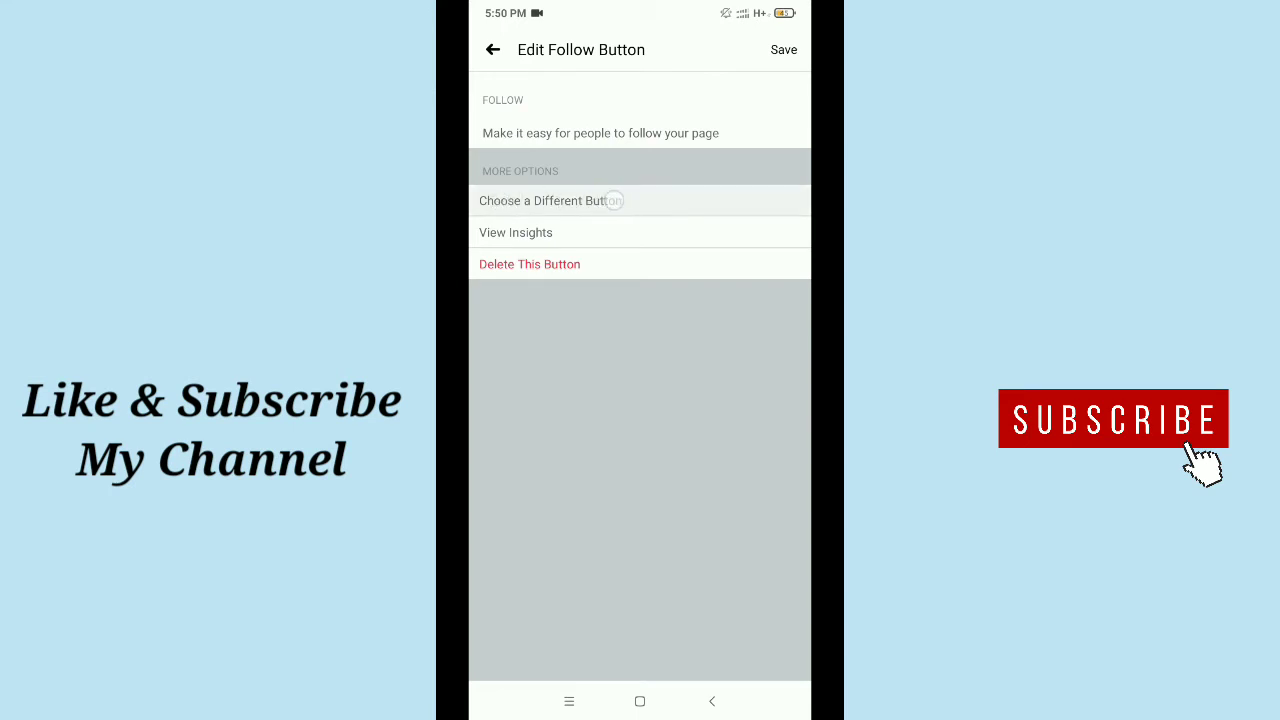
click(545, 200)
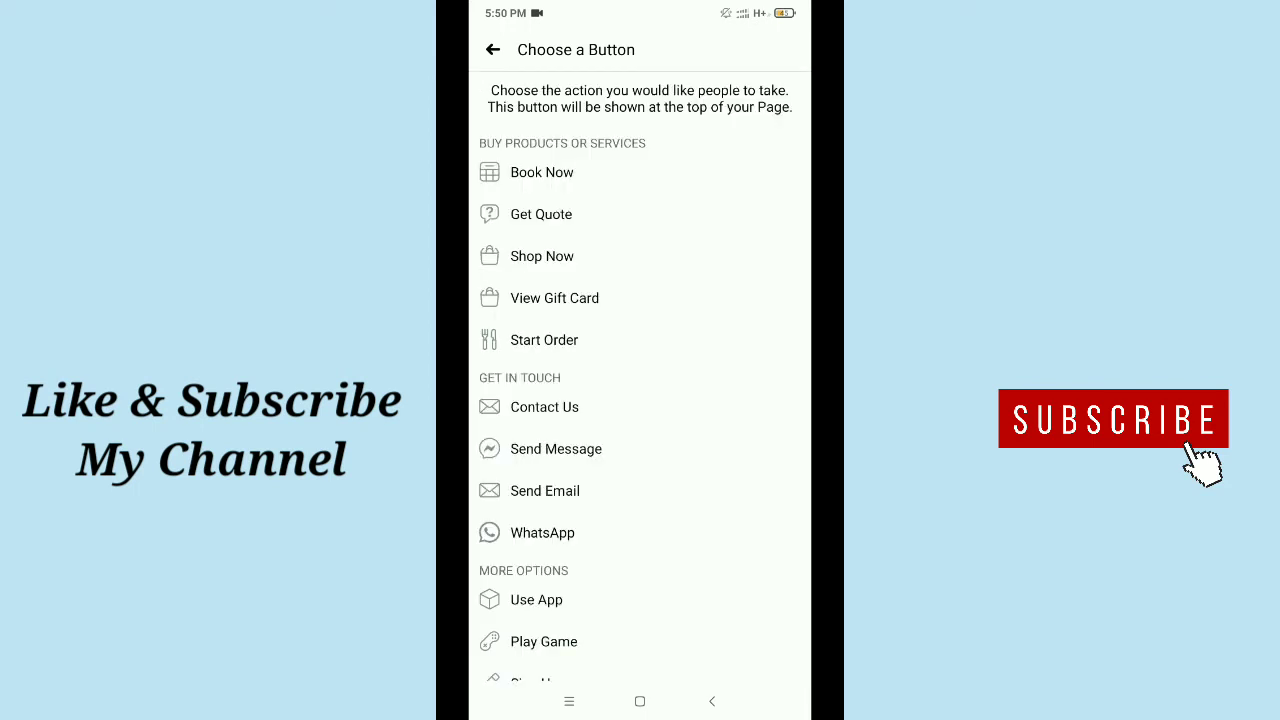
scroll(down, 3)
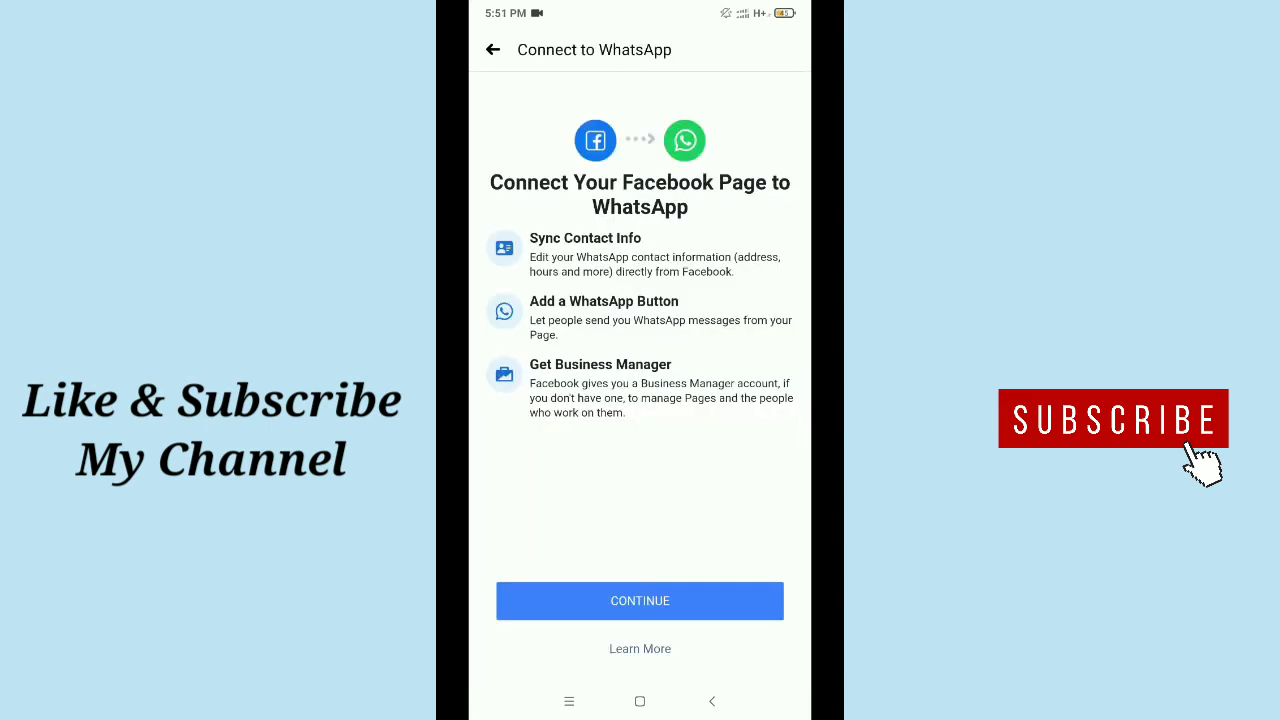
click(639, 600)
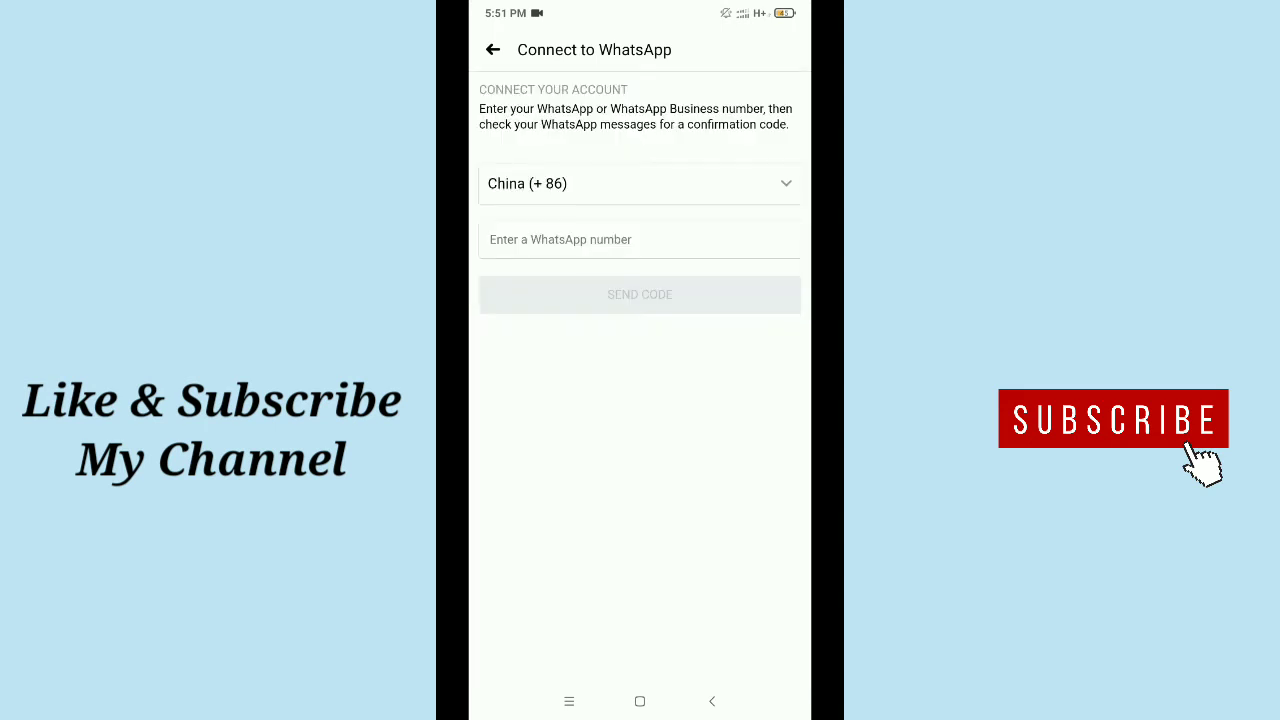
Set the WhatsApp number's country code to China (+86)
click(639, 183)
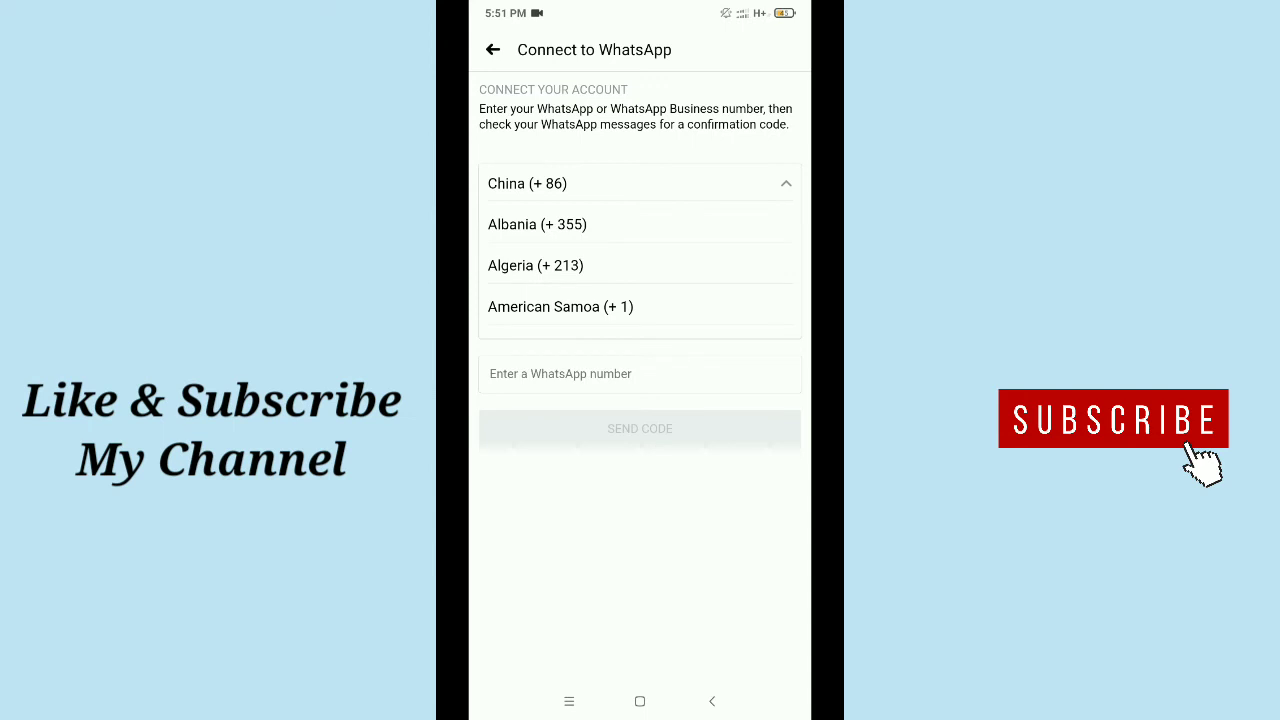
click(640, 183)
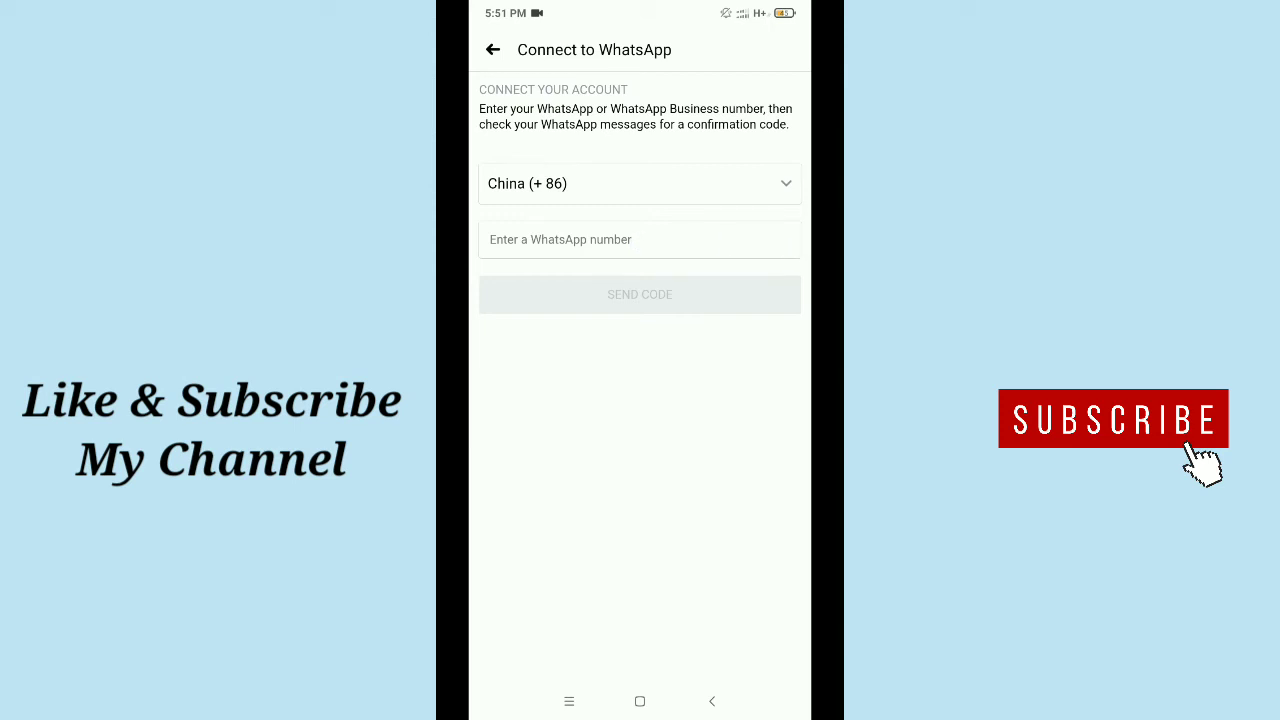
Enter the WhatsApp phone number and request a confirmation code
click(639, 239)
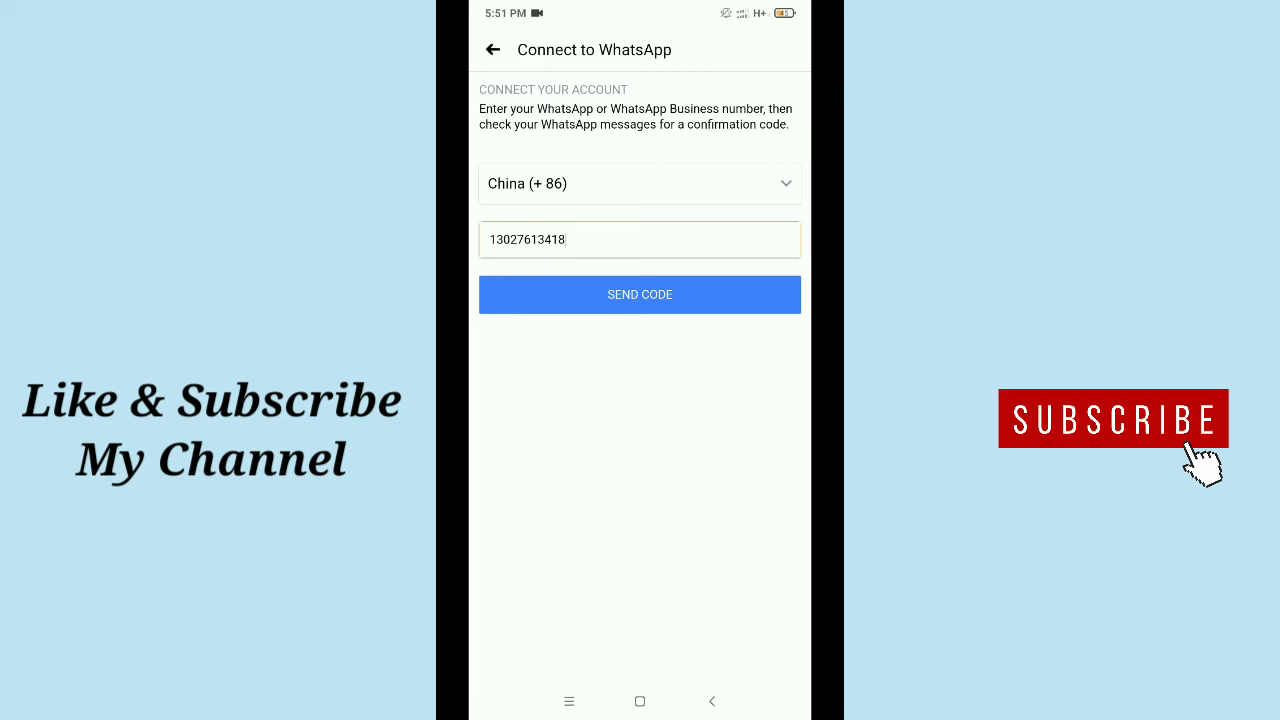
click(639, 294)
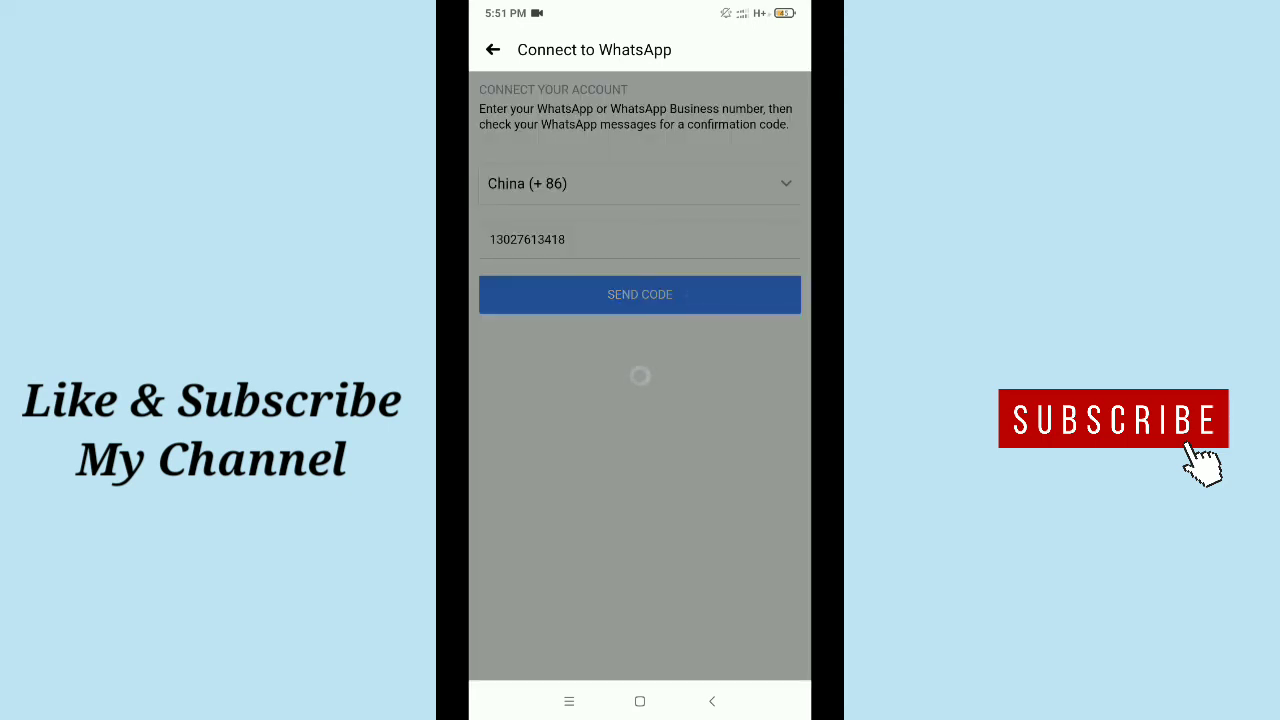
Dismiss the WhatsApp Number Not Found warning with OK
click(639, 294)
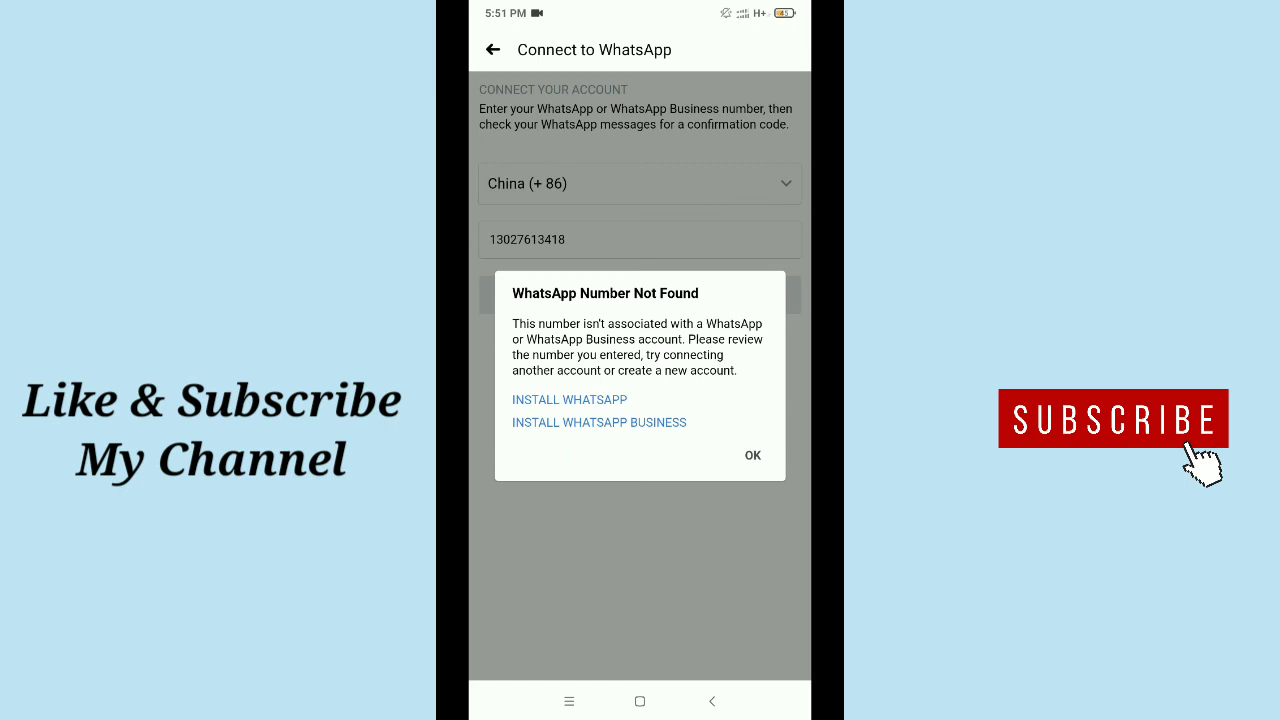
click(752, 455)
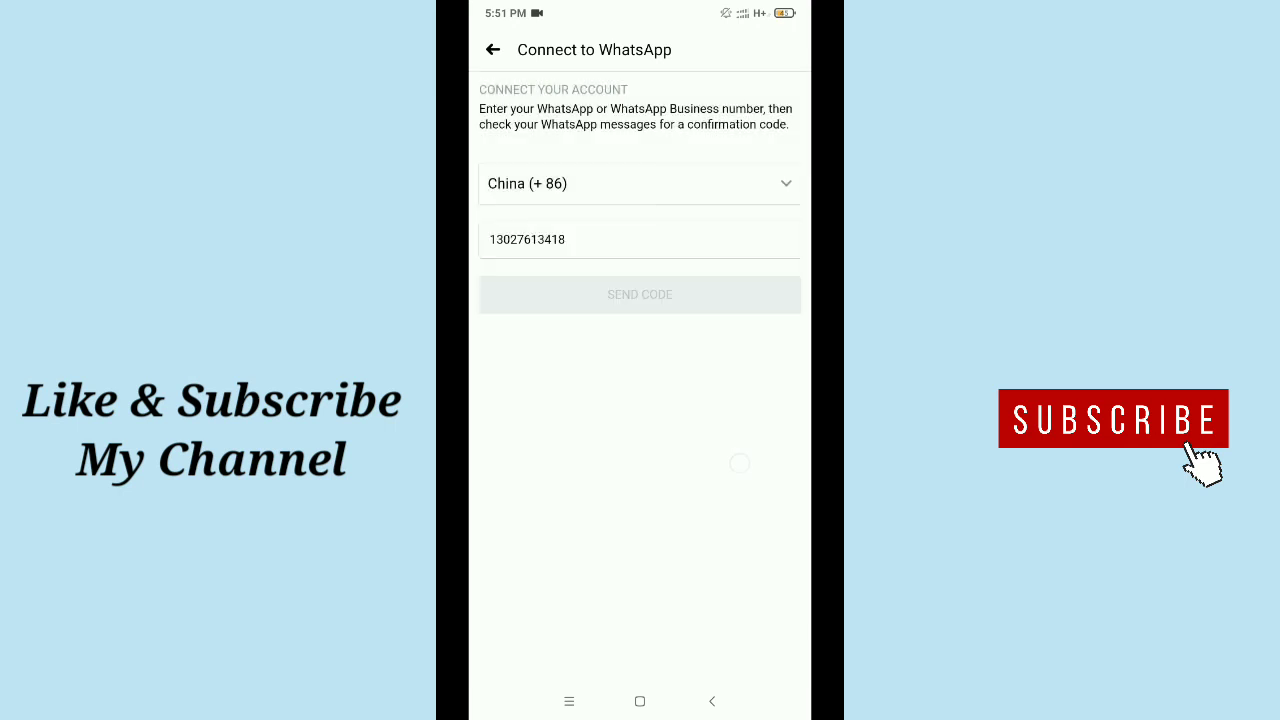